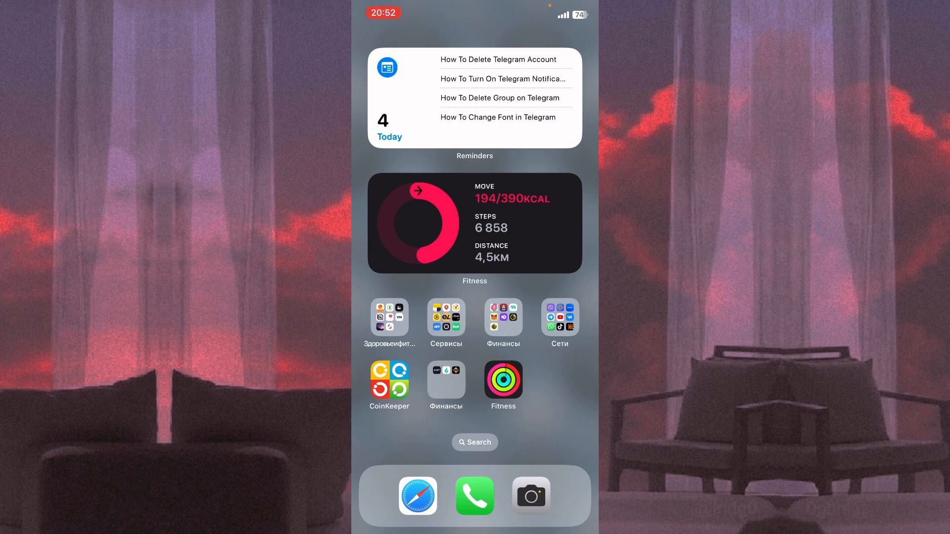
Swipe through the Home Screen pages toward the App Library.
scroll("left", 3)
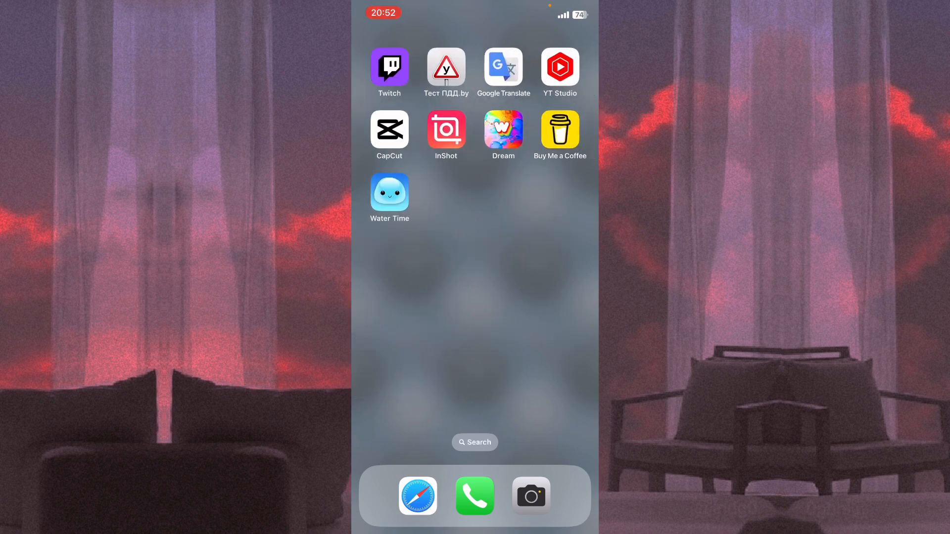
scroll("left", 3)
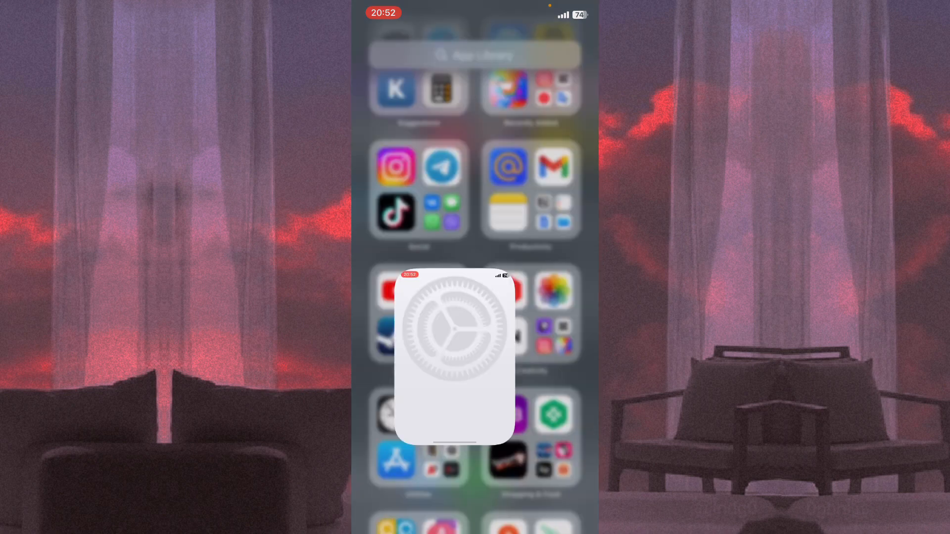
Launch Settings, return to its main list and scroll down toward Siri & Search.
left_click(455, 357)
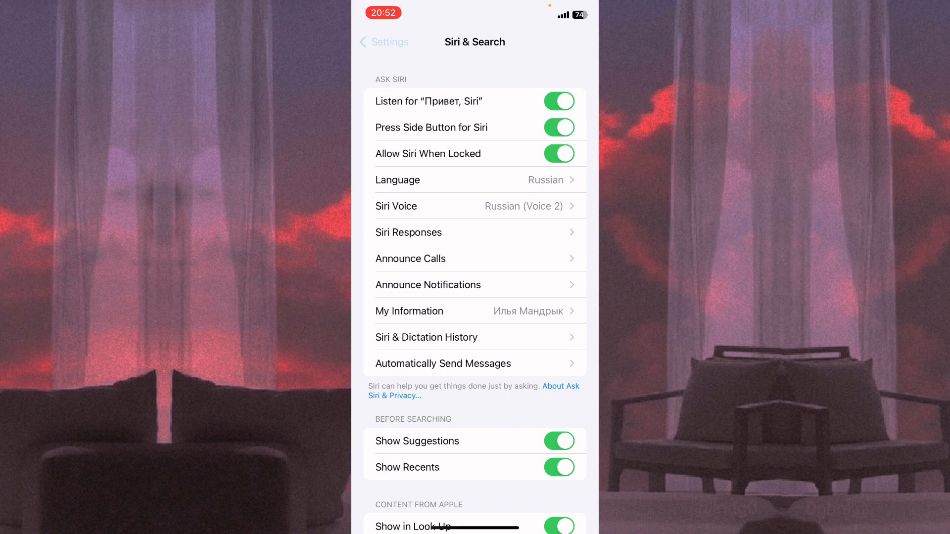
left_click(383, 41)
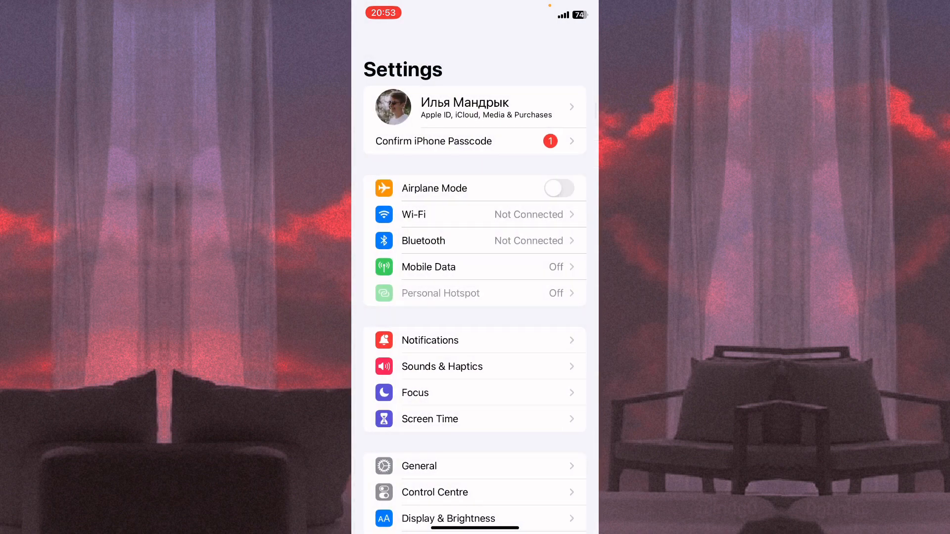
scroll("down", 3)
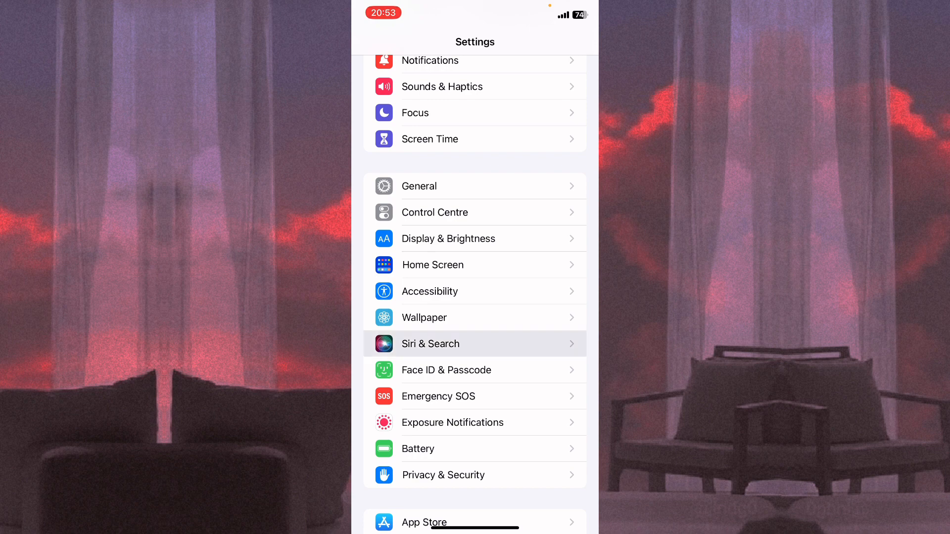
Open Siri & Search and scroll down to its notification options.
left_click(430, 344)
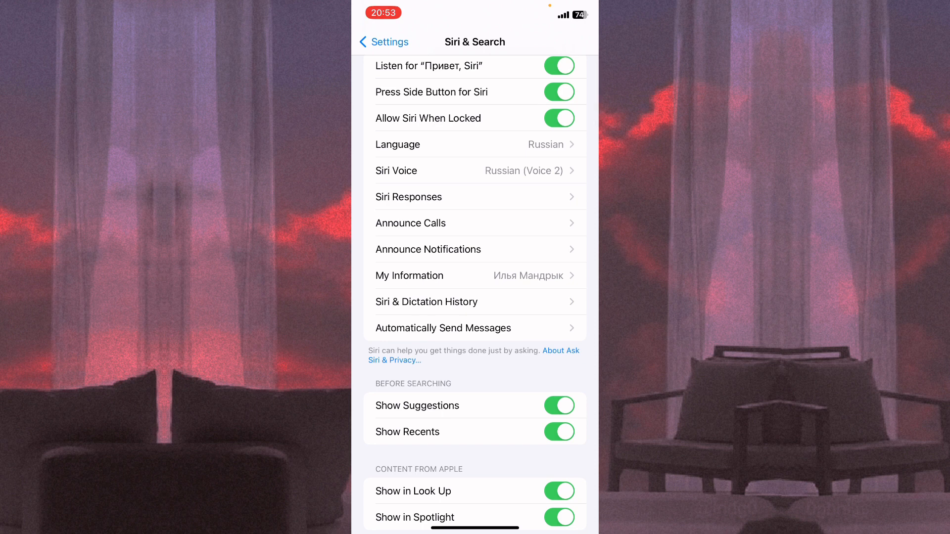
scroll("down", 3)
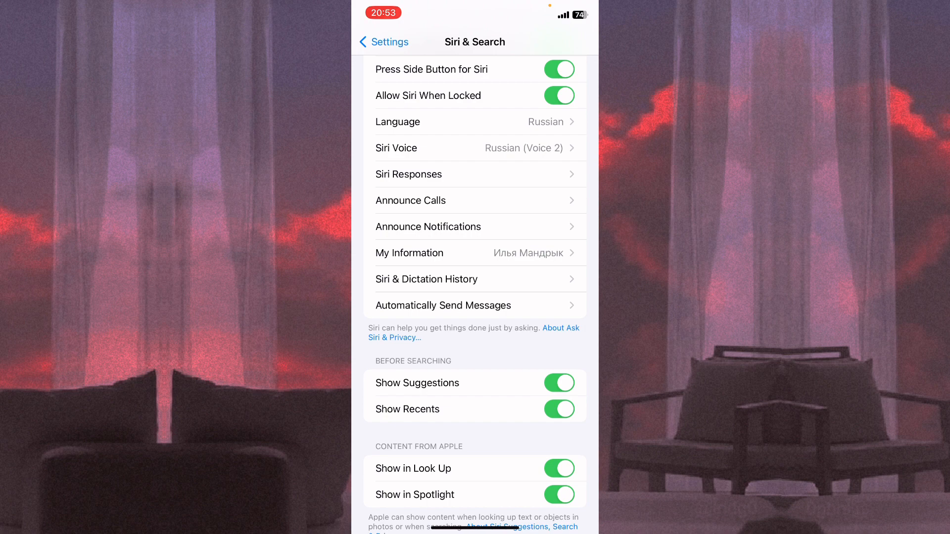
Switch Announce Notifications on and review its headphone and per-app announcement options.
left_click(429, 227)
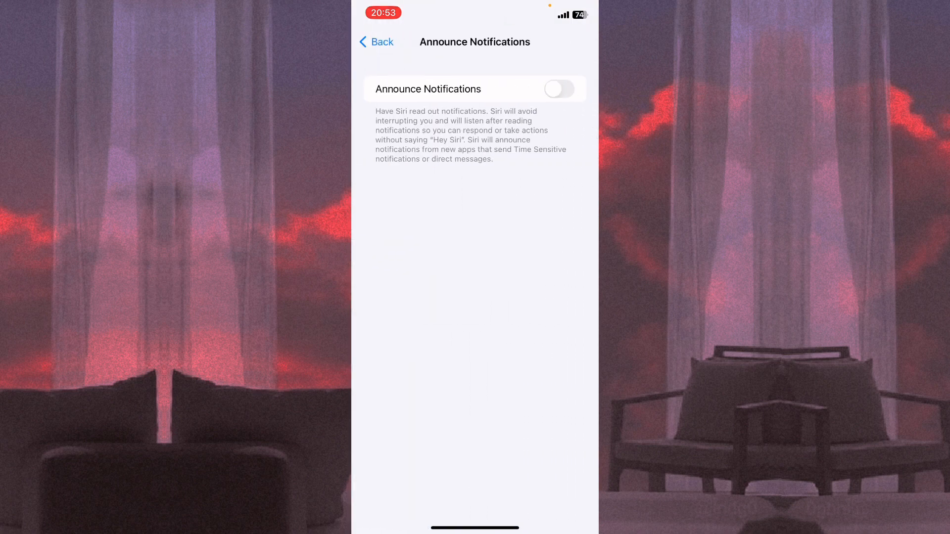
left_click(558, 89)
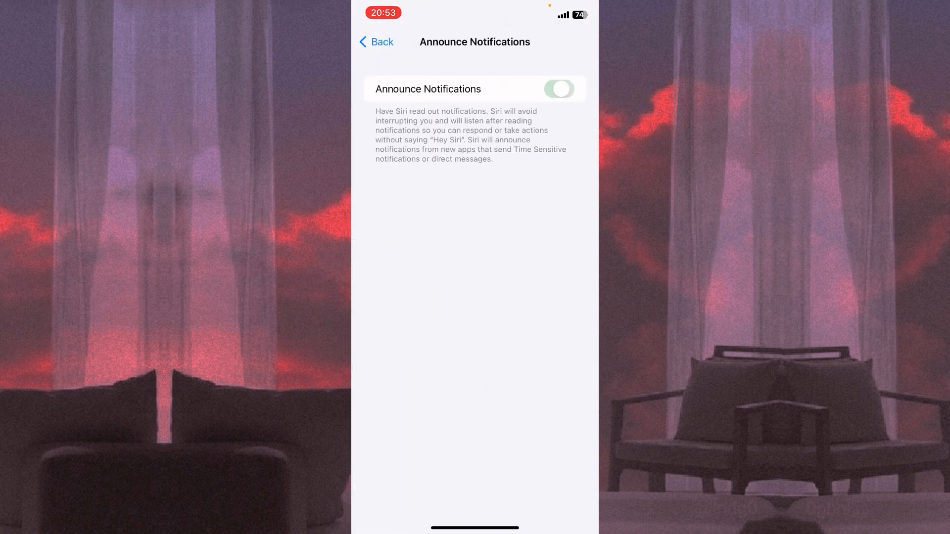
left_click(558, 89)
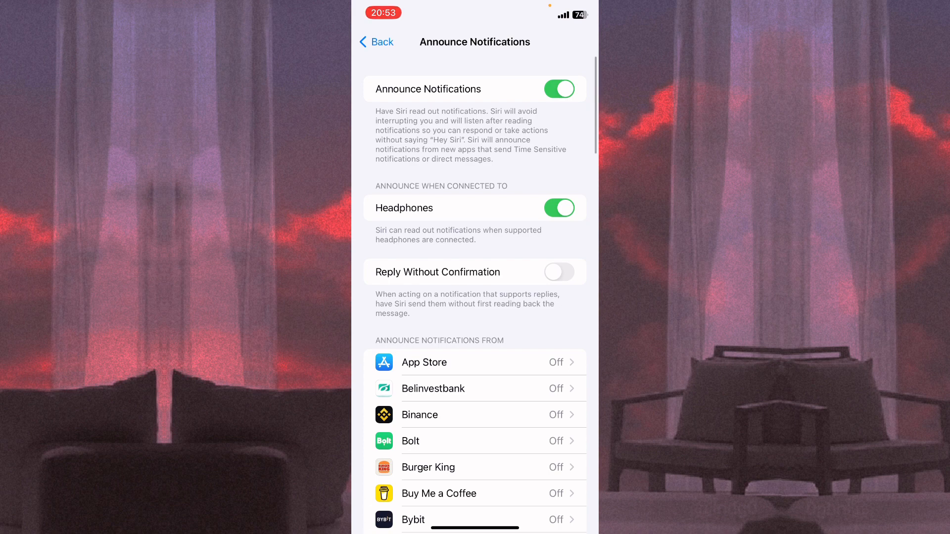
scroll("down", 3)
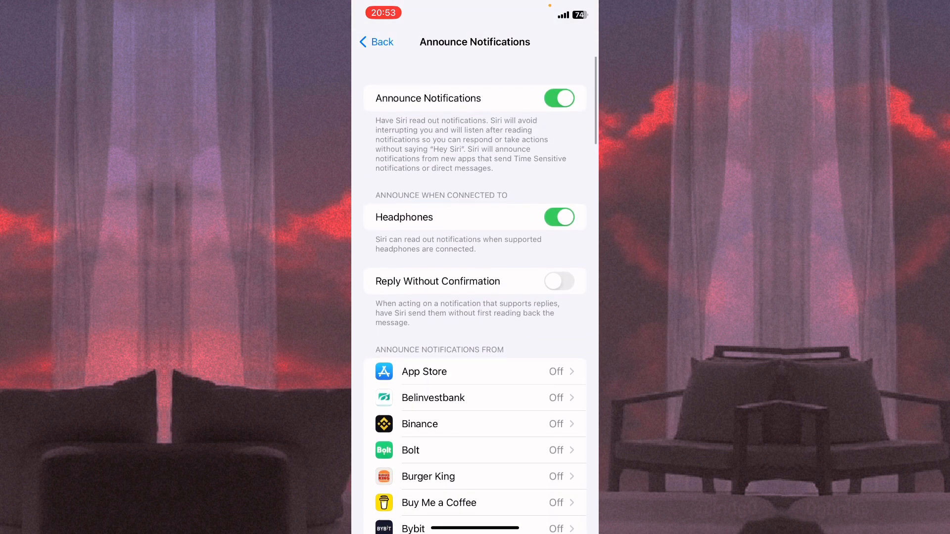
scroll("down", 3)
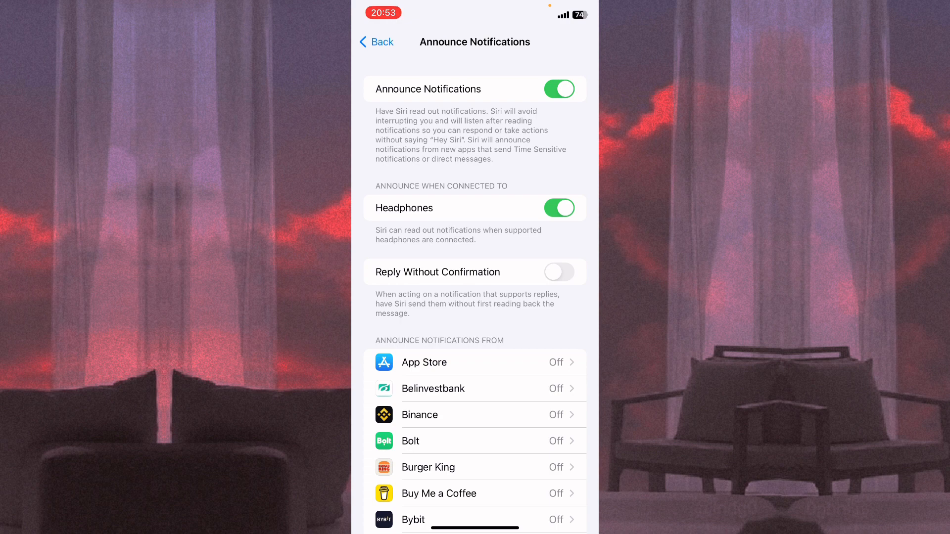
Switch Announce Notifications back off and return to the Siri & Search page.
left_click(559, 88)
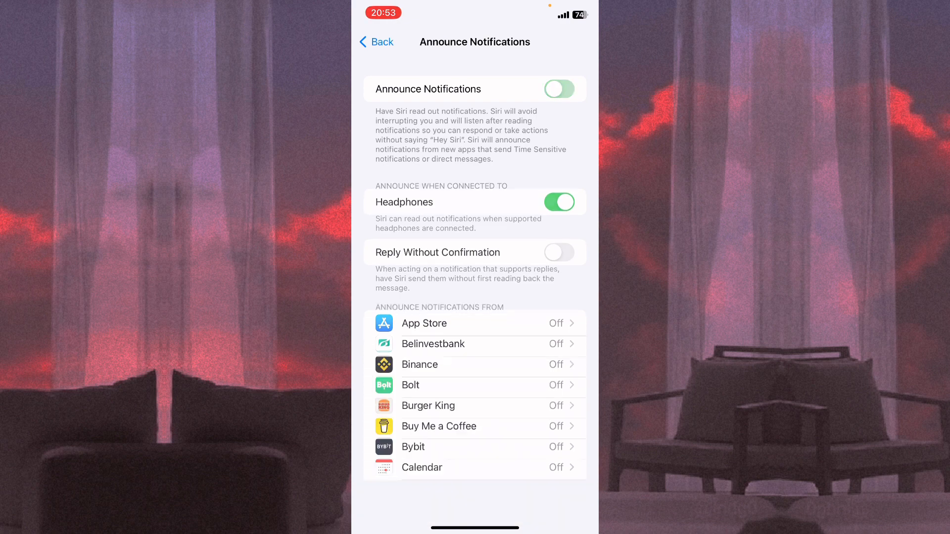
left_click(558, 88)
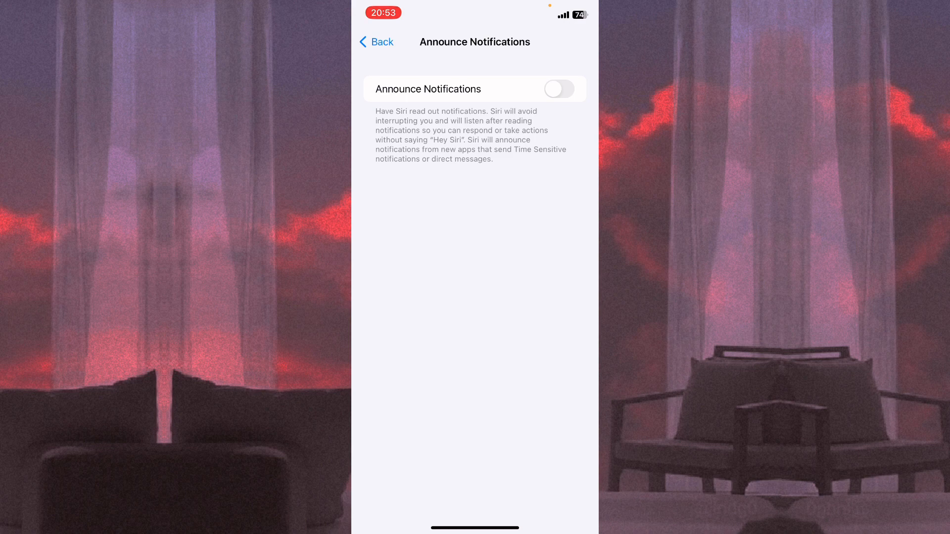
left_click(375, 41)
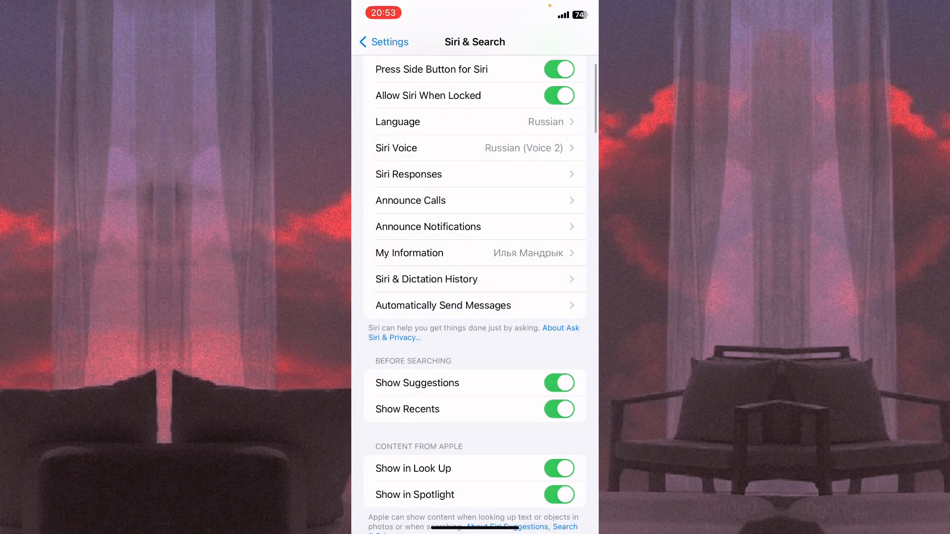